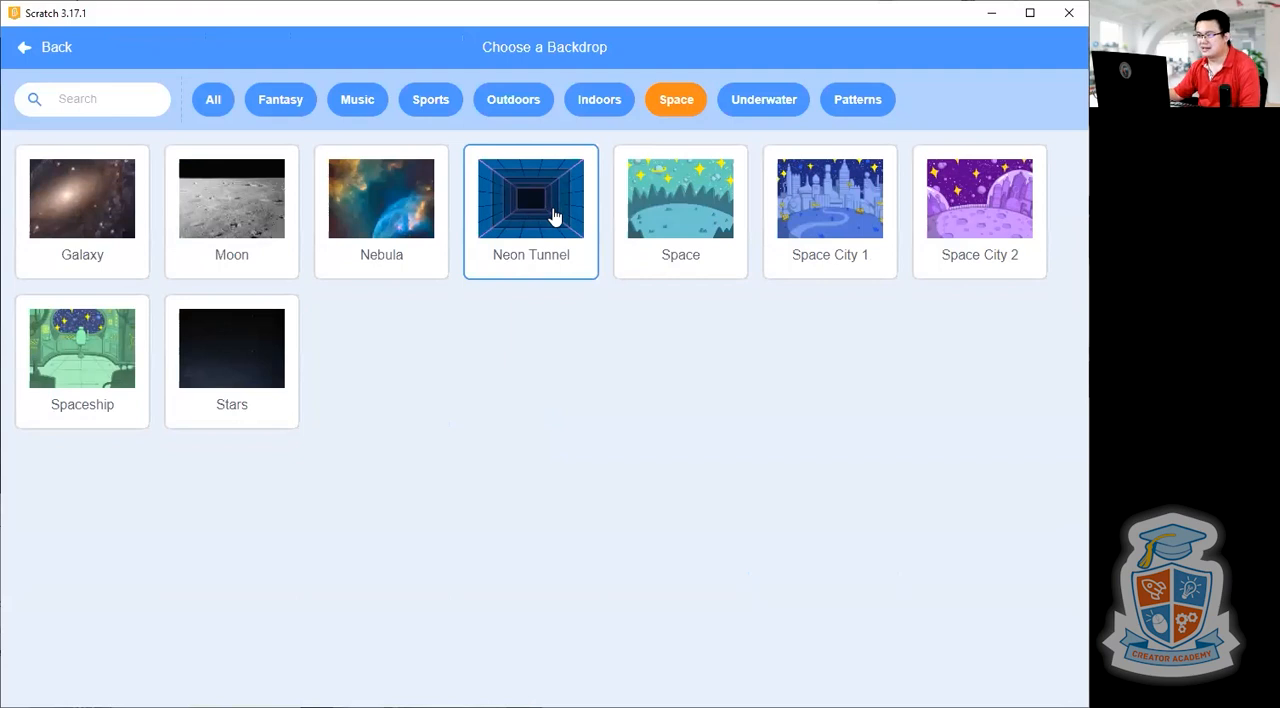
pyautogui.moveTo(538, 210)
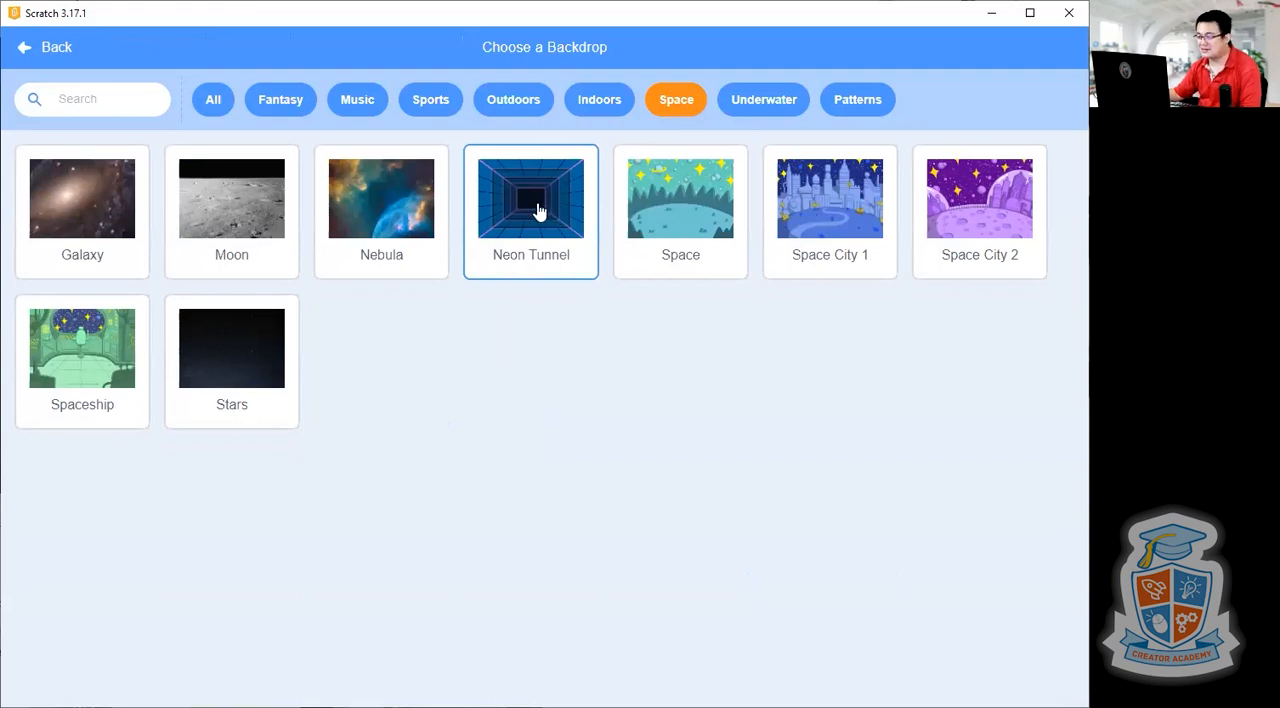
# Give the stage the Neon Tunnel space backdrop and add the paddle and ball sprites
pyautogui.click(530, 196)
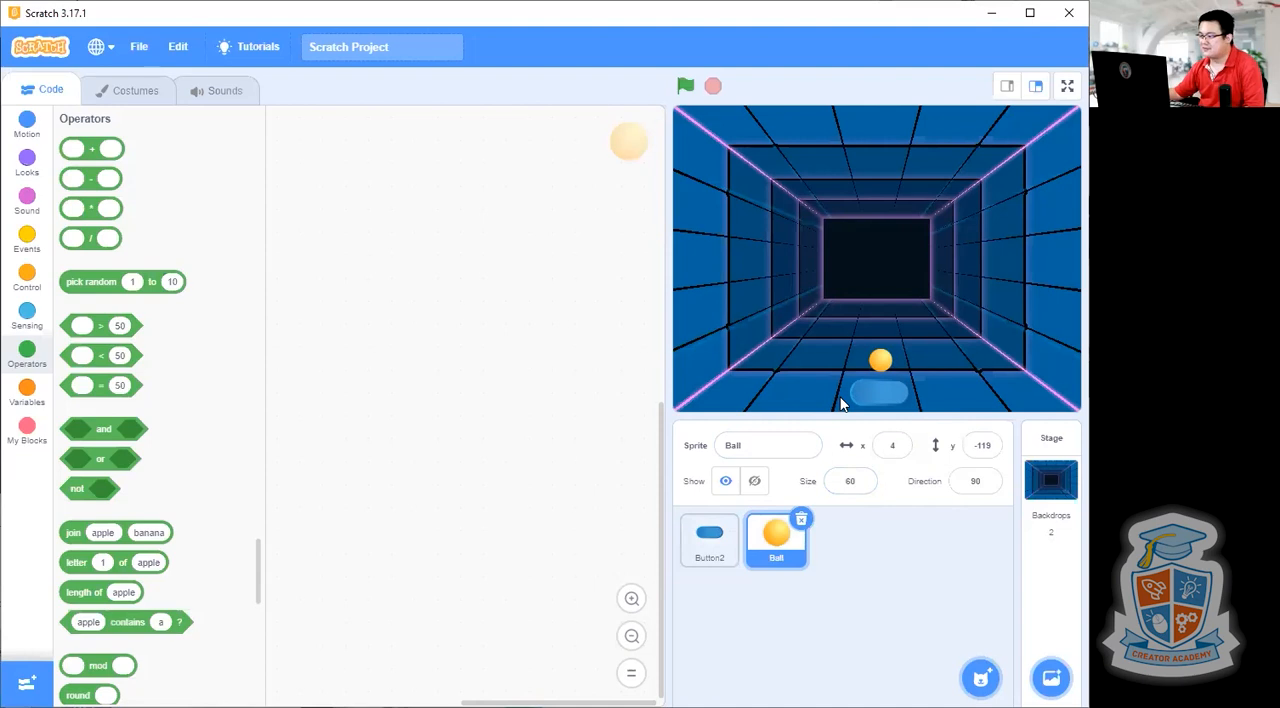
pyautogui.click(708, 540)
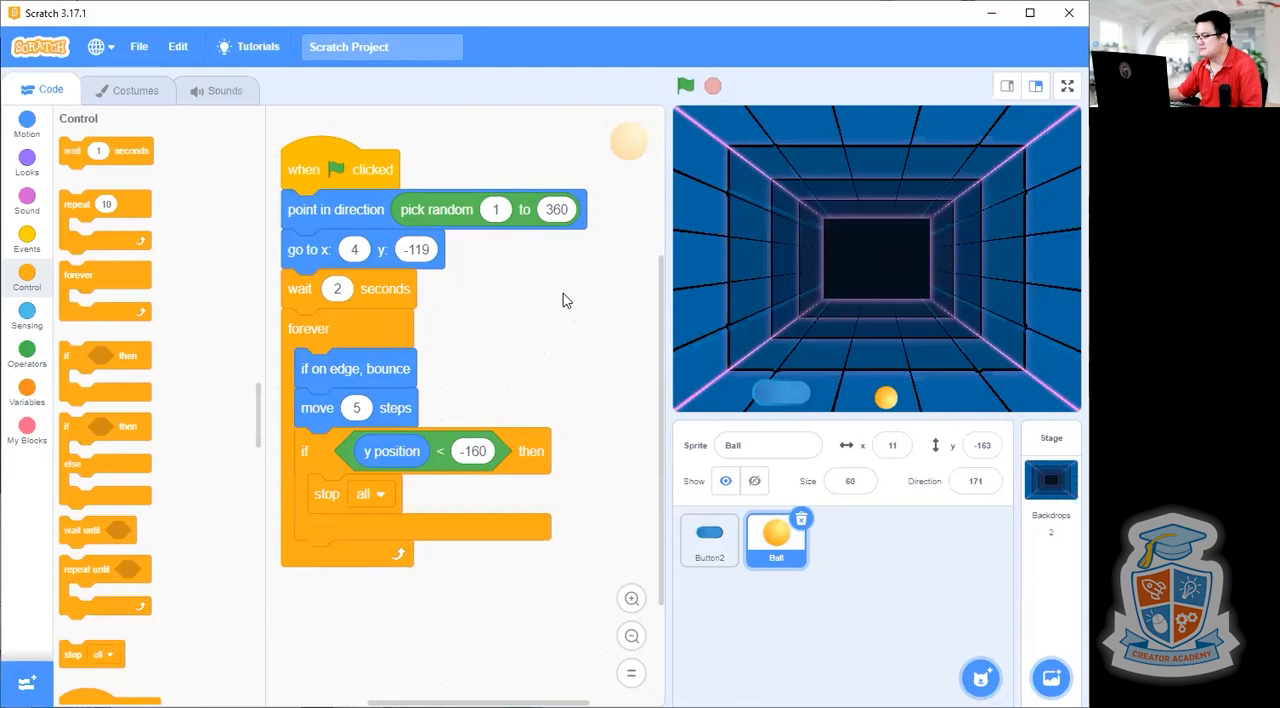
pyautogui.moveTo(684, 292)
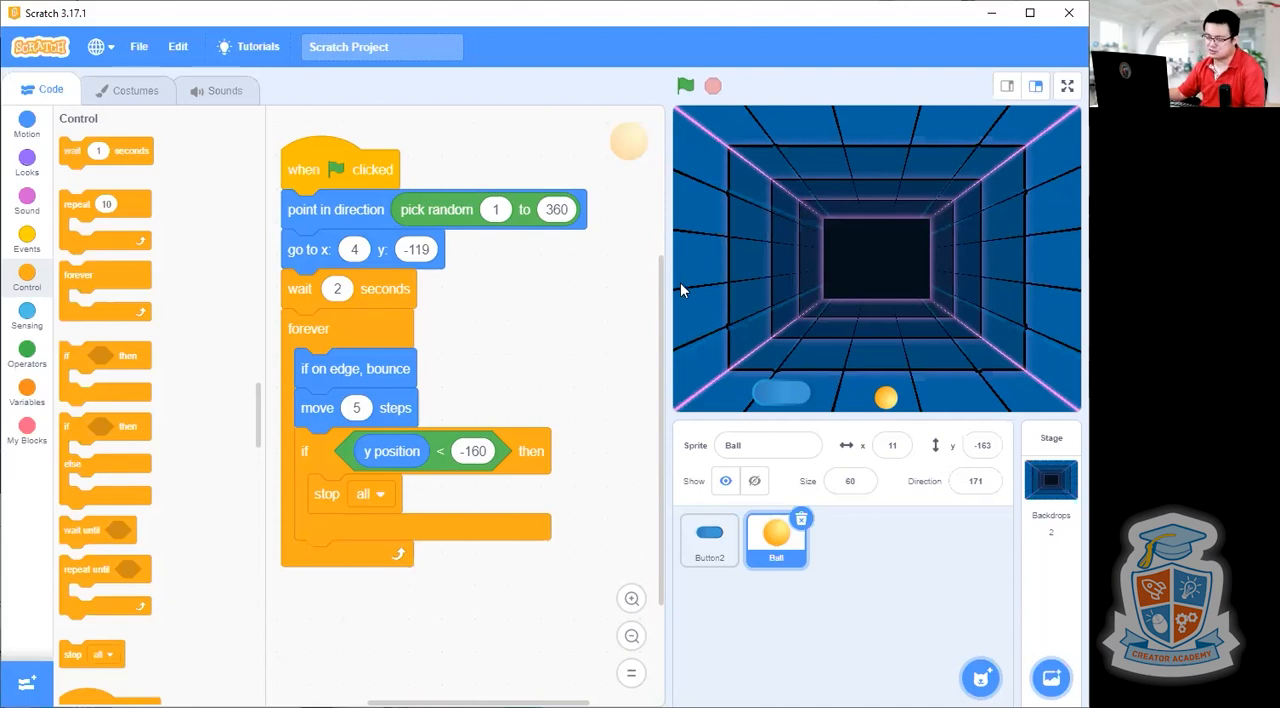
pyautogui.click(684, 86)
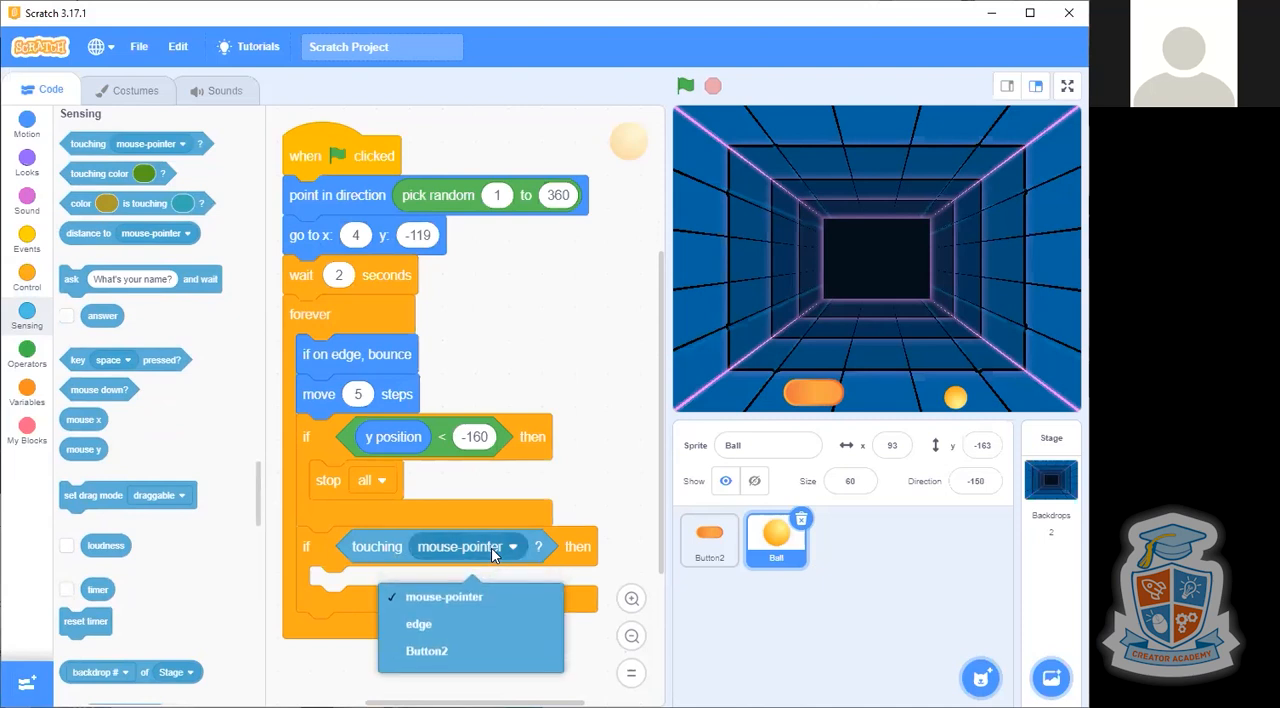
# Make the second if check whether the ball is touching Button2 instead of the mouse-pointer
pyautogui.click(428, 652)
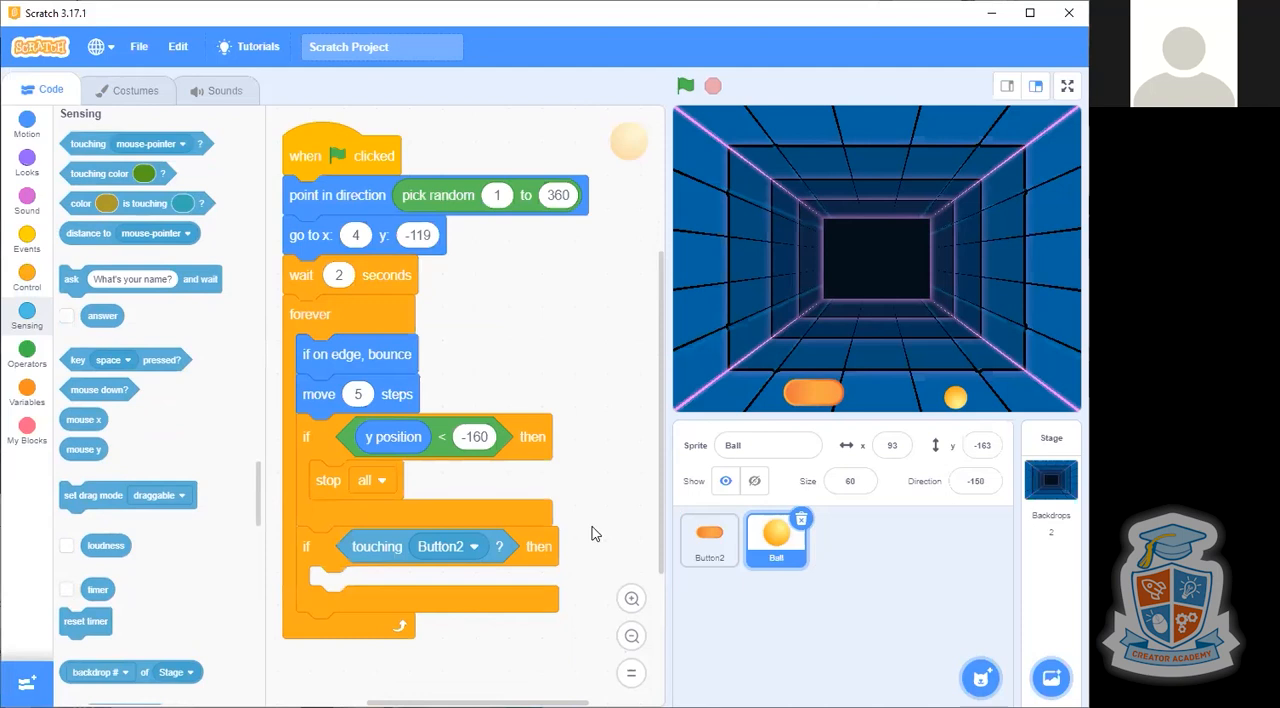
pyautogui.click(28, 126)
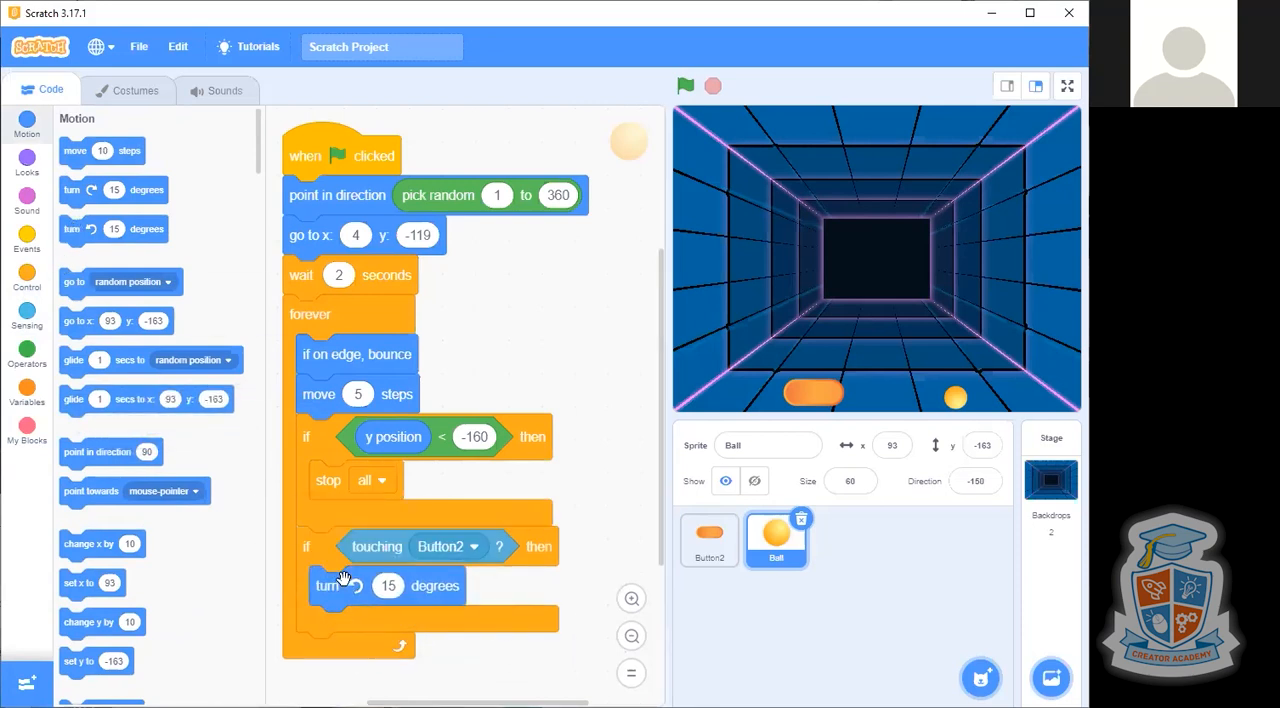
# Add a turn 15 degrees block inside the touching-Button2 check and edit its degrees
pyautogui.click(388, 584)
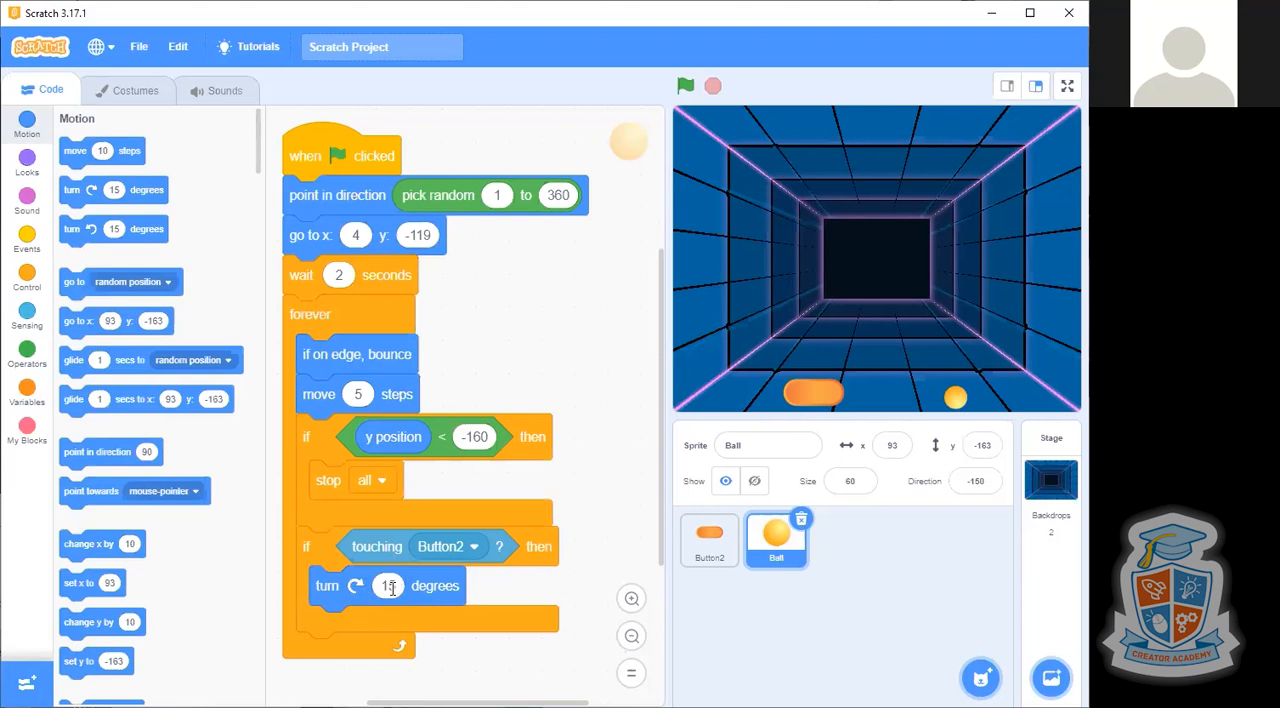